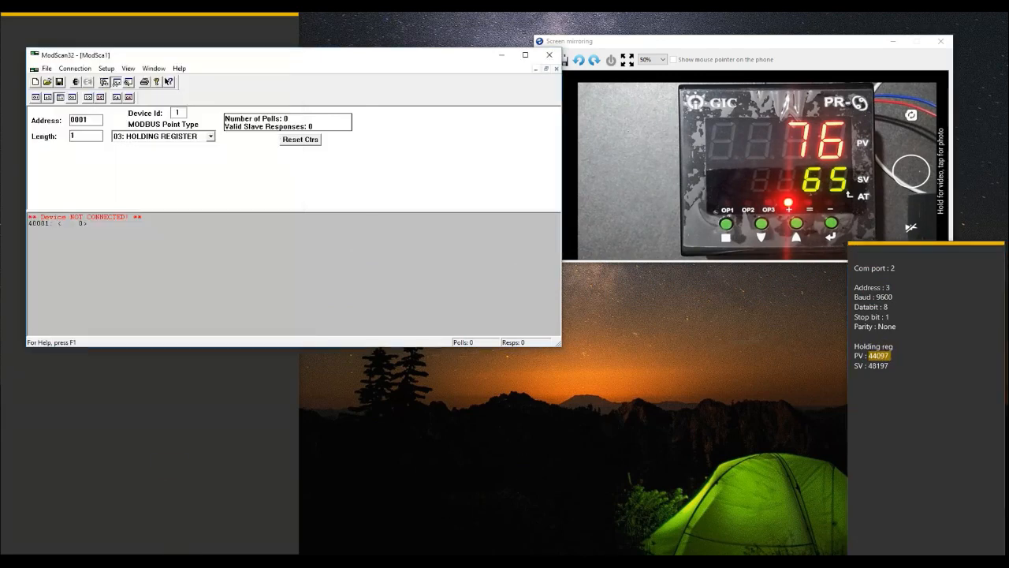
- Set the ModScan32 holding-register address to 4097
{"action": "triple_click", "coordinate": [85, 120]}
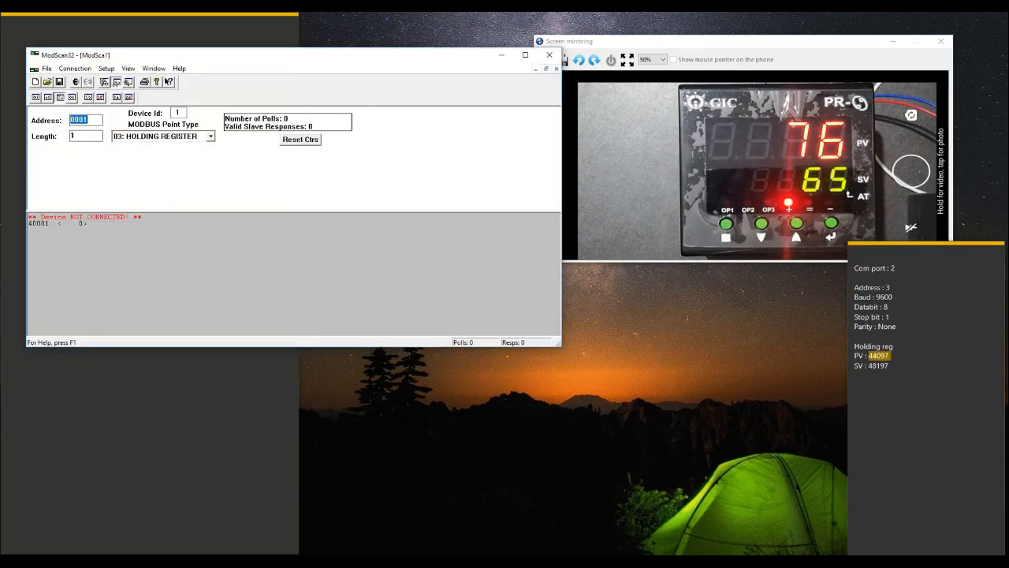
{"action": "type", "text": "4097"}
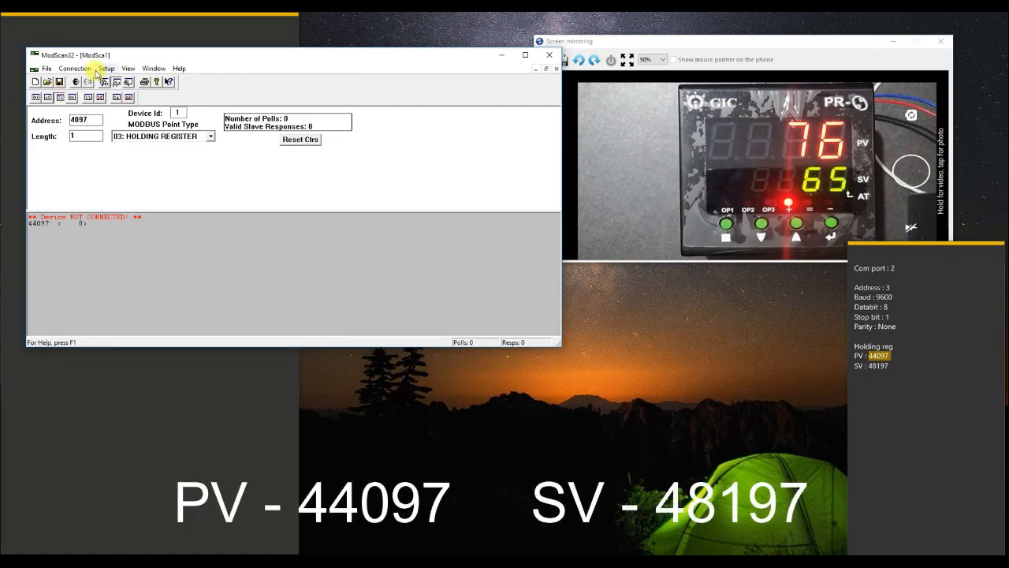
- Connect to the temperature controller over the serial line, confirming the COM port settings
{"action": "left_click", "coordinate": [76, 70]}
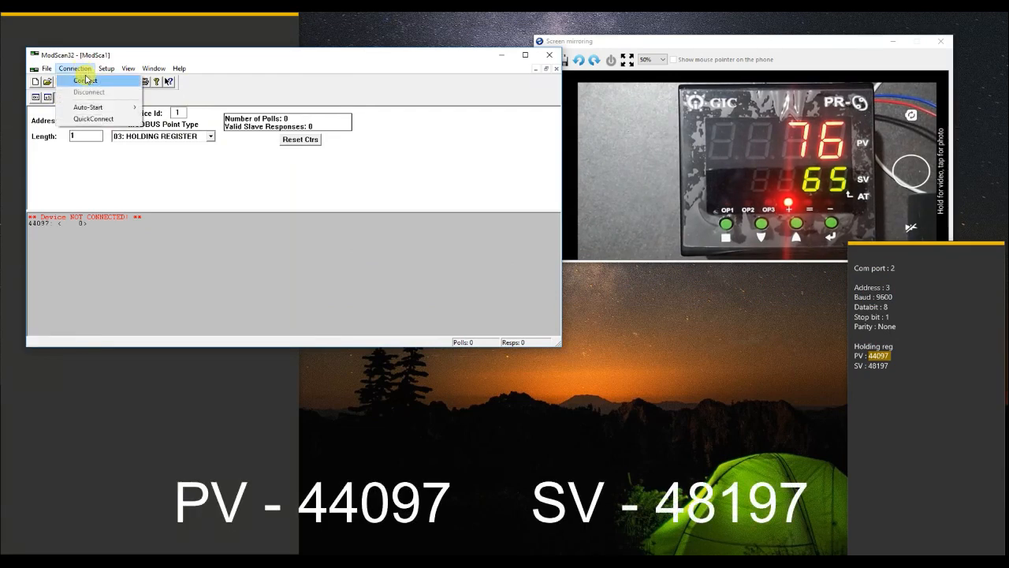
{"action": "left_click", "coordinate": [83, 79]}
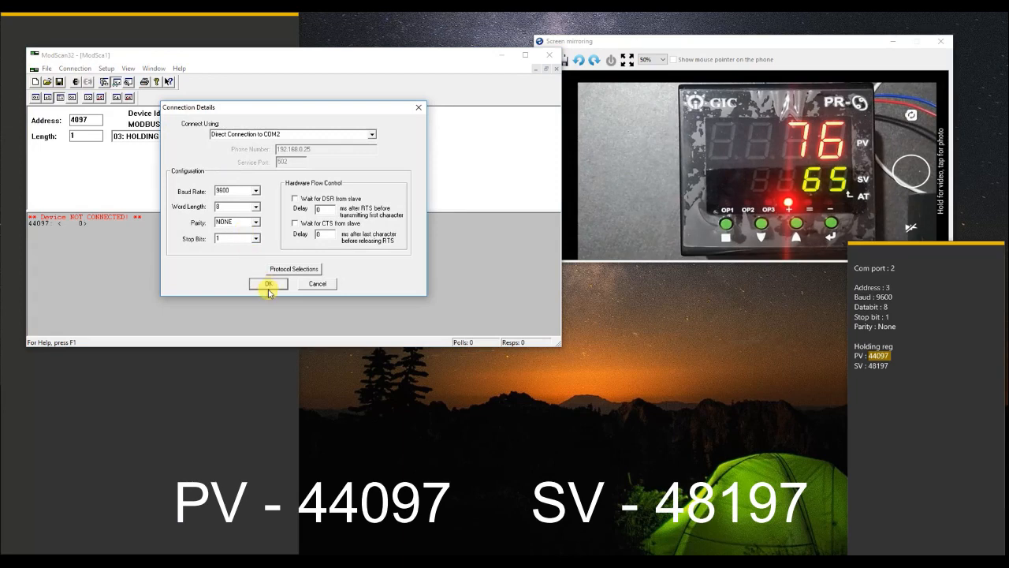
{"action": "left_click", "coordinate": [268, 283]}
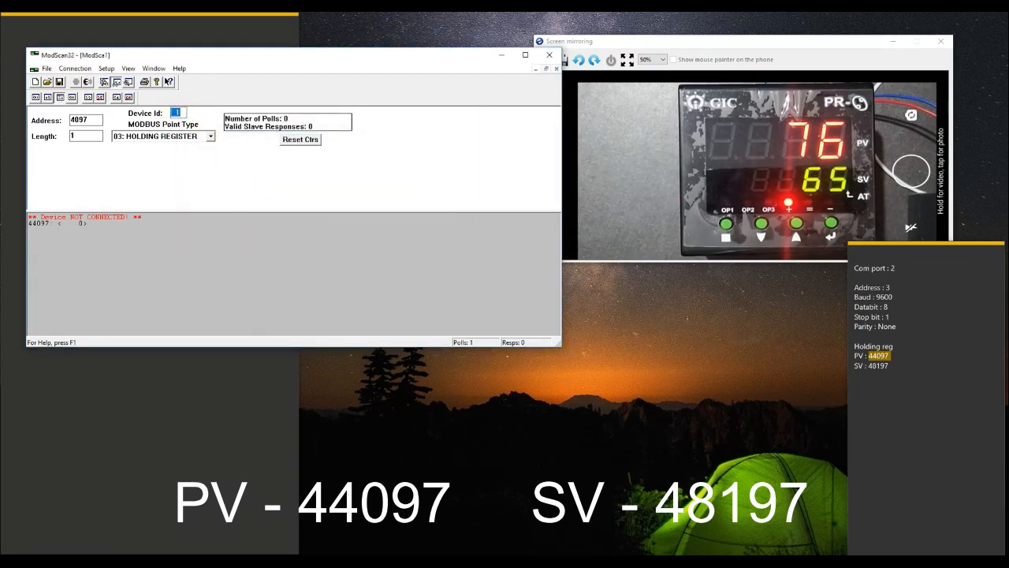
{"action": "left_click", "coordinate": [299, 139]}
{"action": "type", "text": "8197"}
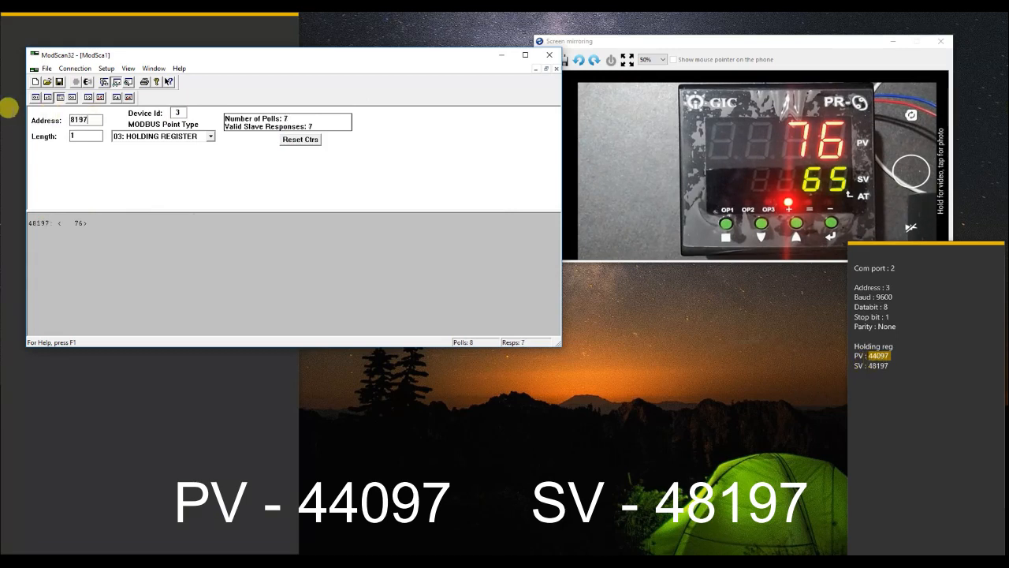
- Reset the counters and write a new setpoint to register 48197, raising SV from 65 to 70
{"action": "left_click", "coordinate": [300, 138]}
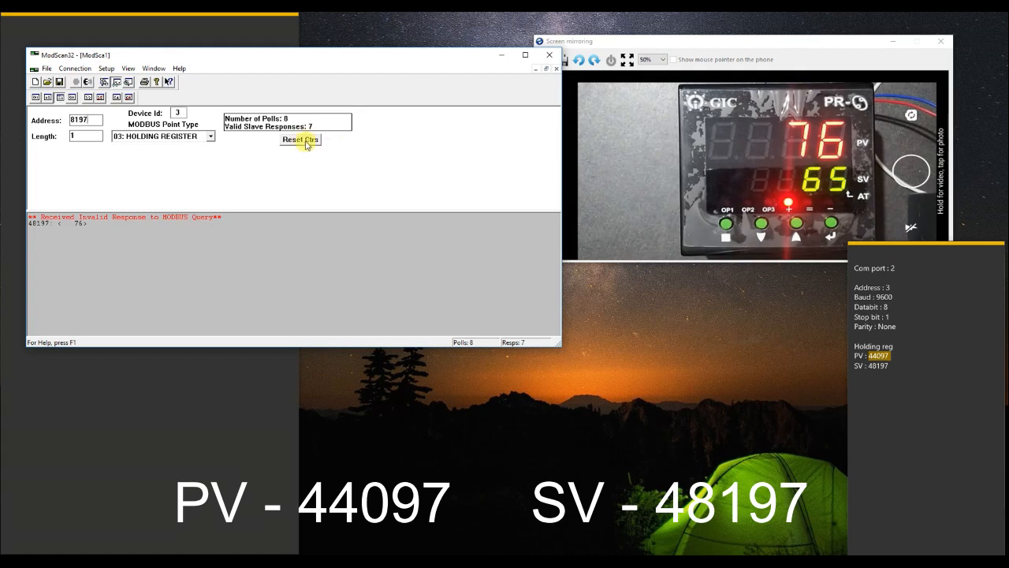
{"action": "left_click", "coordinate": [300, 139]}
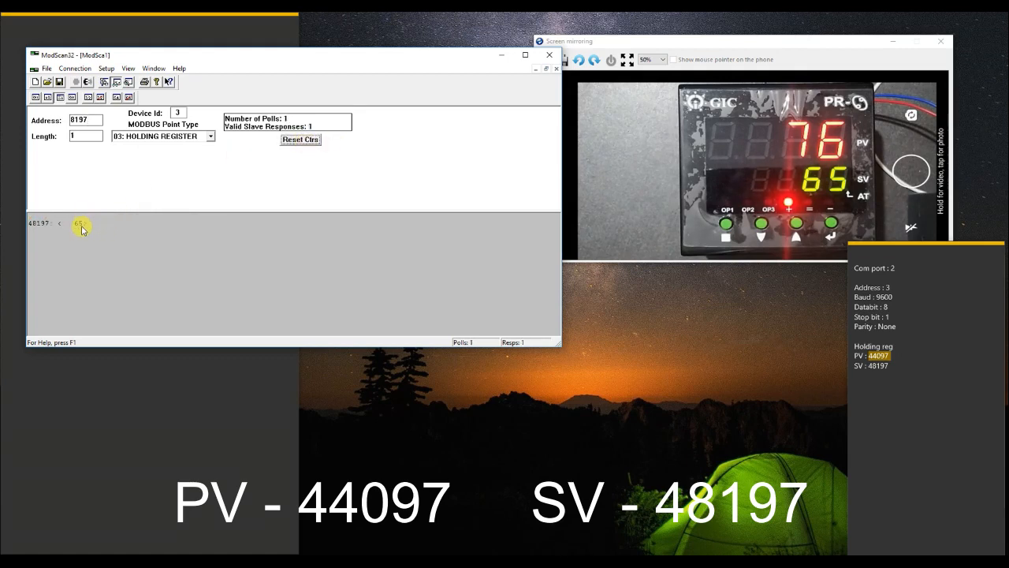
{"action": "double_click", "coordinate": [79, 224]}
{"action": "type", "text": "7"}
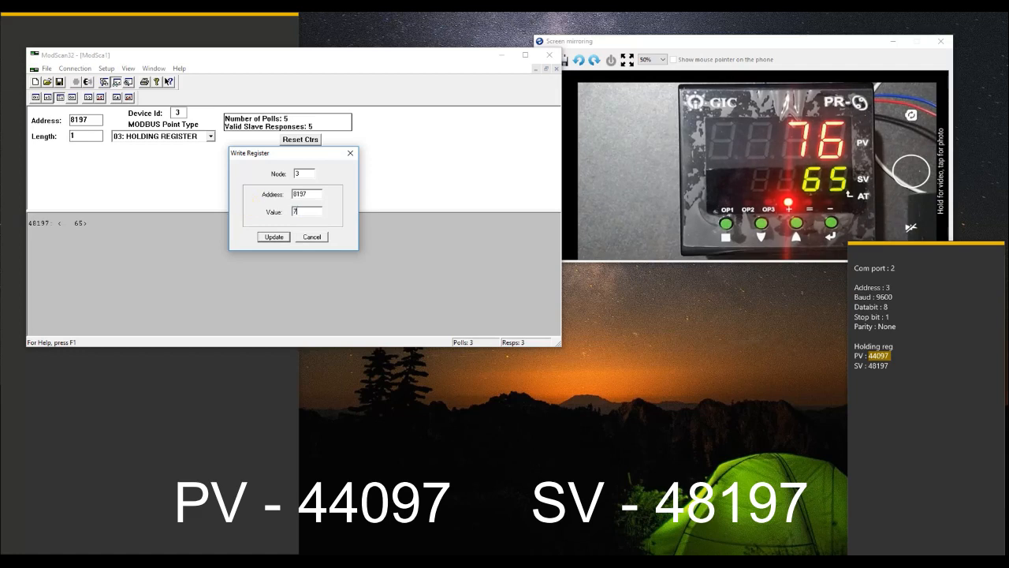
{"action": "left_click", "coordinate": [272, 236]}
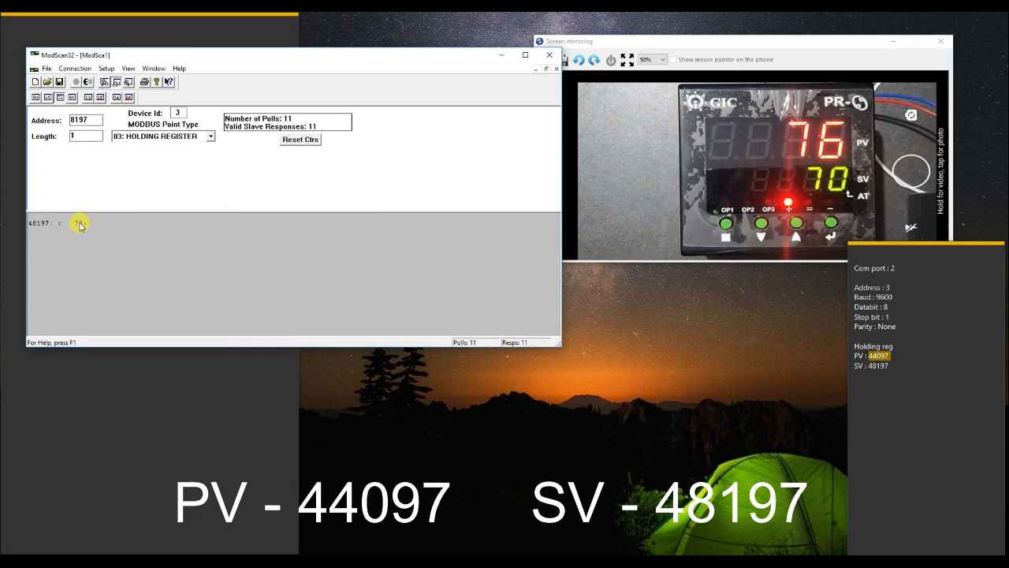
- Reopen the write dialog for the setpoint register to edit the value again
{"action": "double_click", "coordinate": [79, 224]}
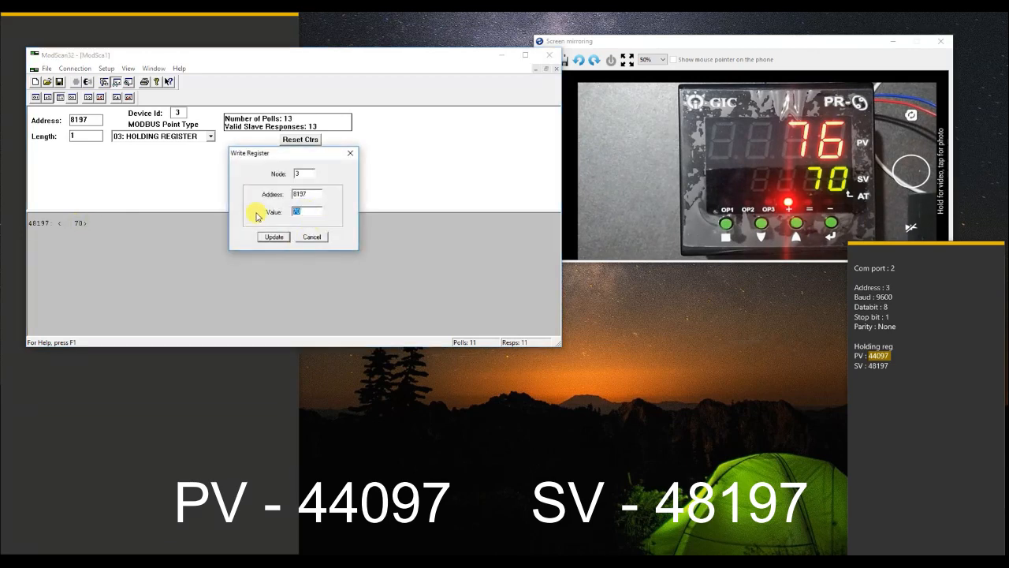
{"action": "left_click", "coordinate": [273, 237]}
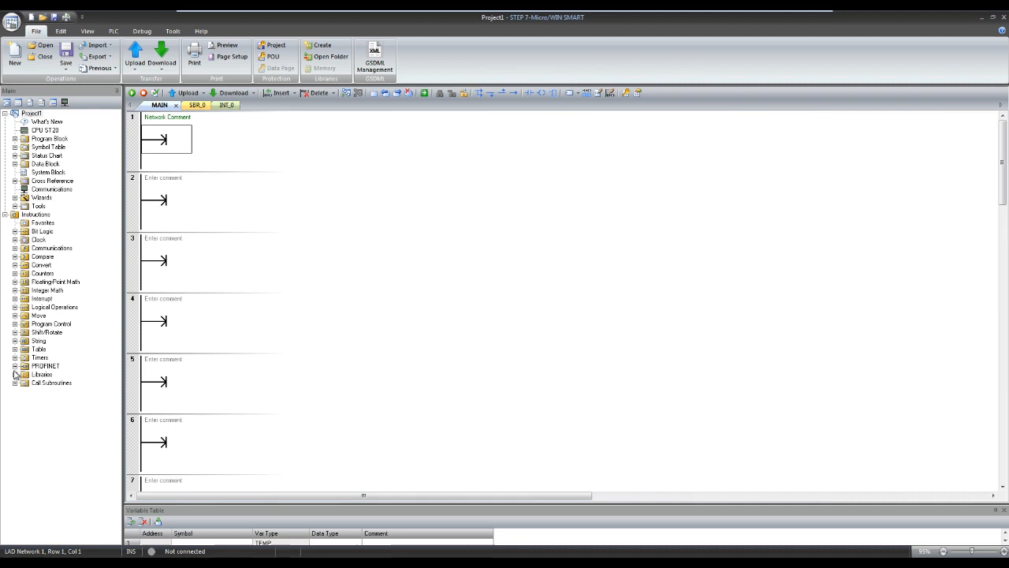
- Expand Libraries to show the Modbus RTU Master and Modbus RTU Master2 instructions
{"action": "left_click", "coordinate": [15, 374]}
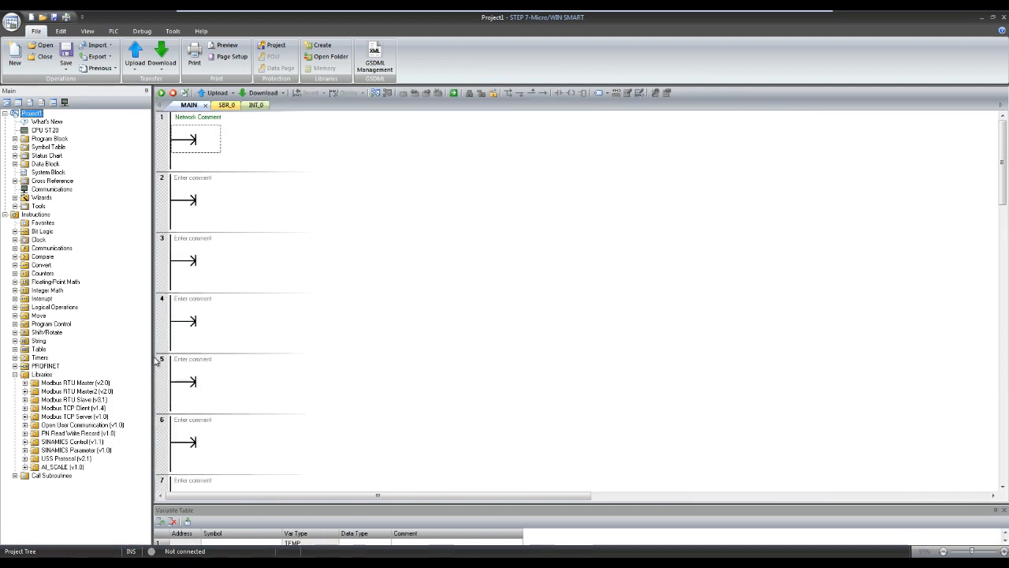
{"action": "mouse_move", "coordinate": [134, 371]}
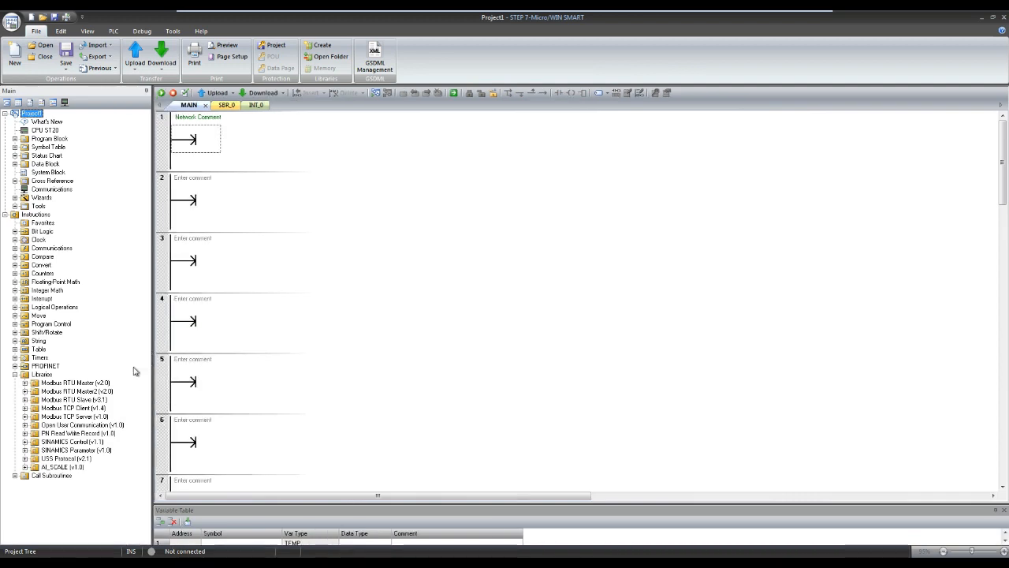
{"action": "left_click", "coordinate": [25, 384]}
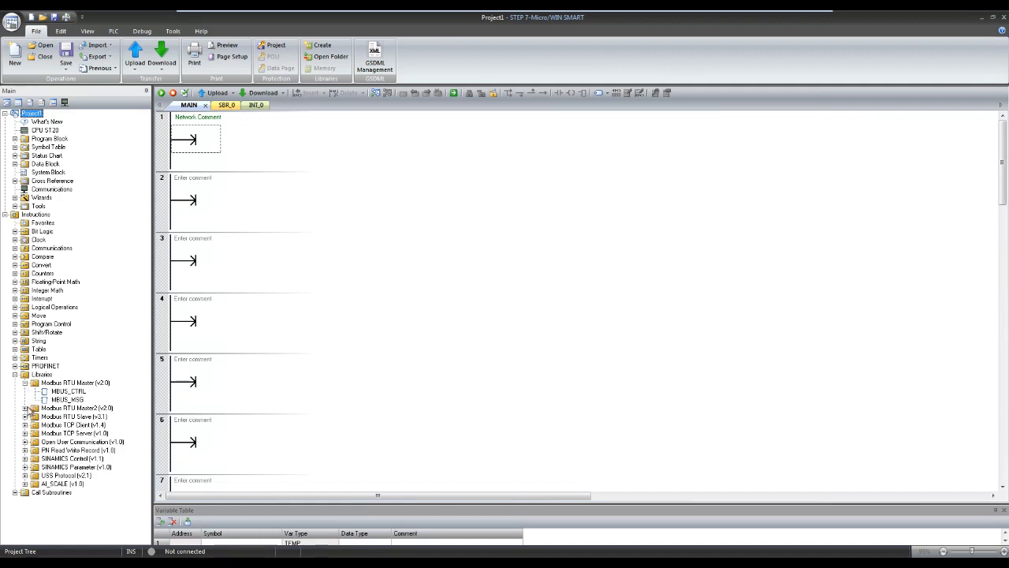
{"action": "left_click", "coordinate": [25, 407]}
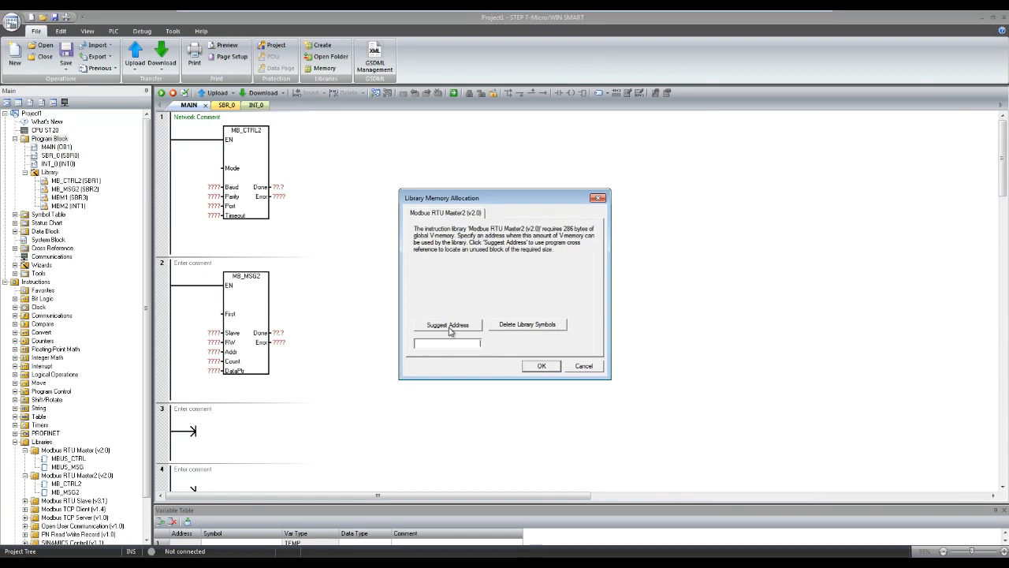
- Accept a suggested V memory address for the Modbus library and confirm the allocation
{"action": "left_click", "coordinate": [448, 325]}
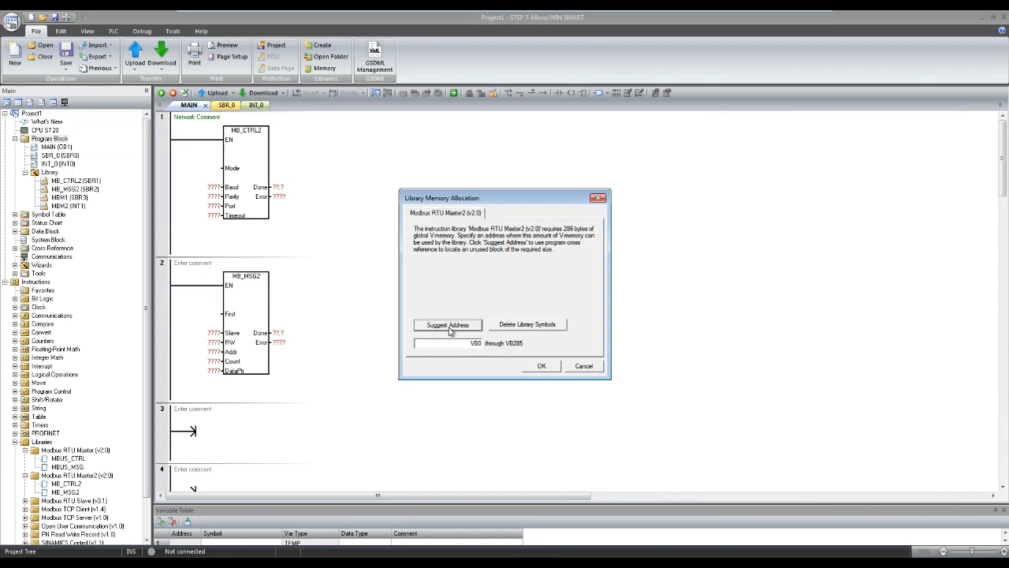
{"action": "mouse_move", "coordinate": [459, 334]}
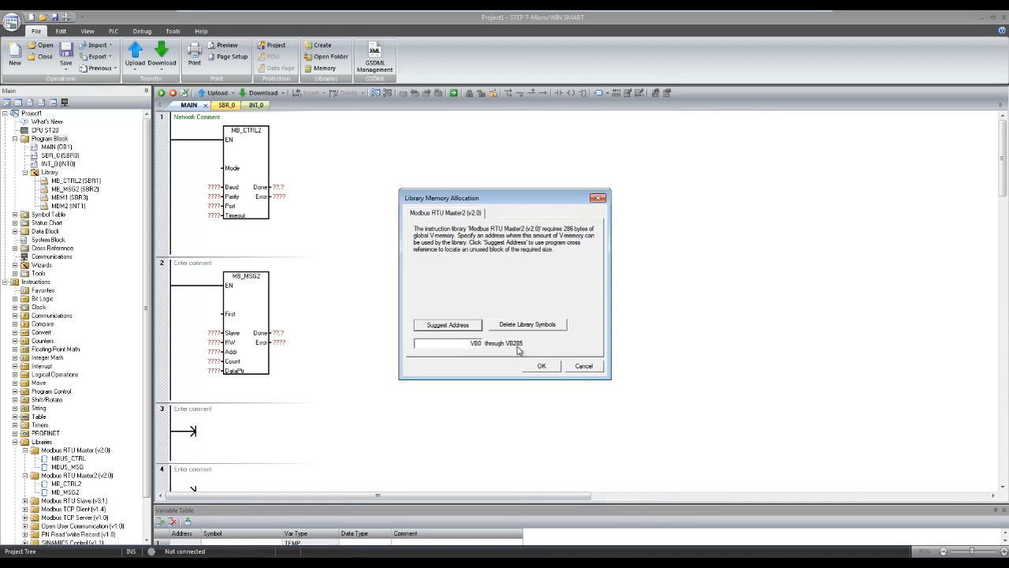
{"action": "mouse_move", "coordinate": [466, 332]}
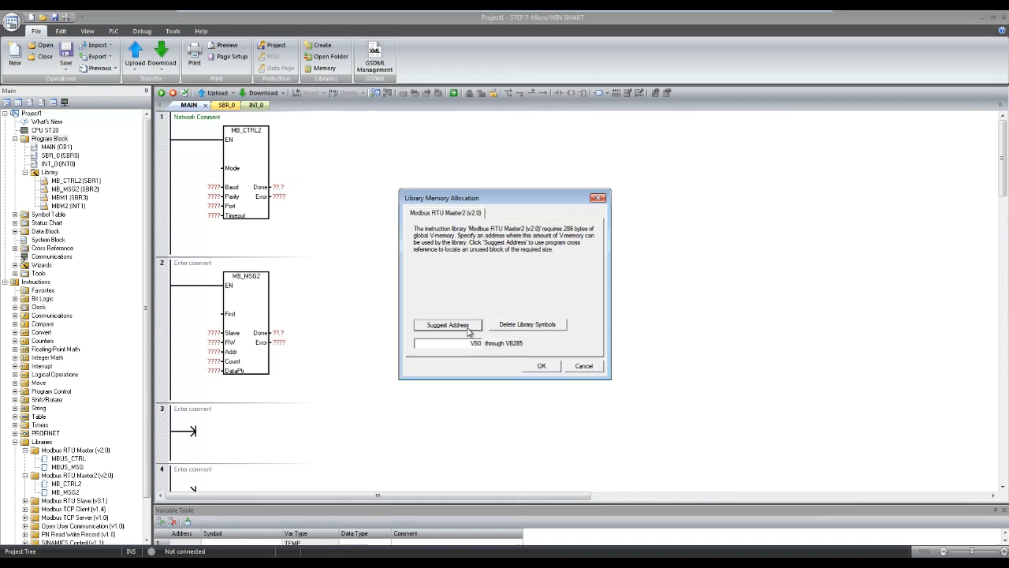
{"action": "left_click", "coordinate": [448, 325]}
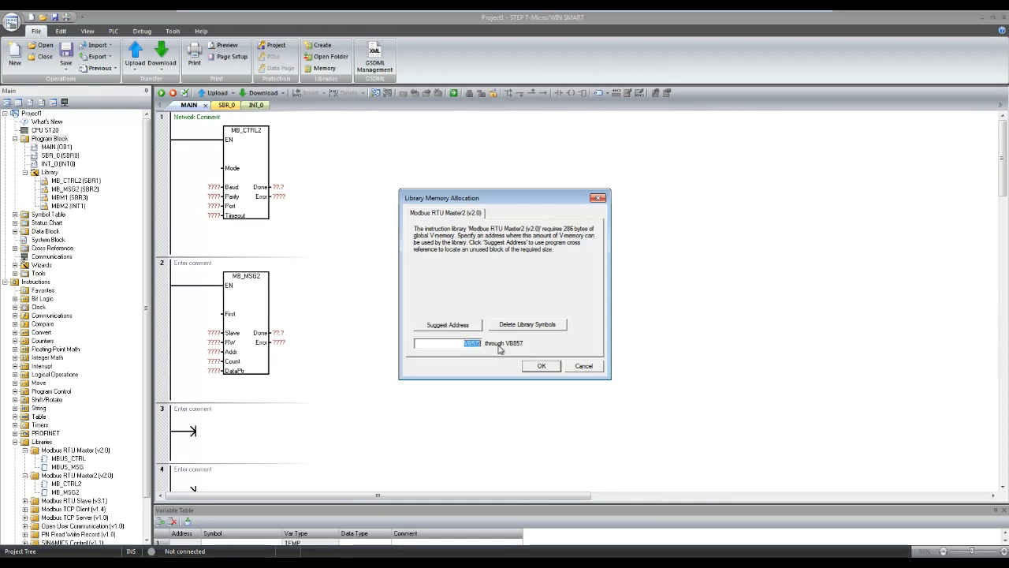
{"action": "mouse_move", "coordinate": [528, 352]}
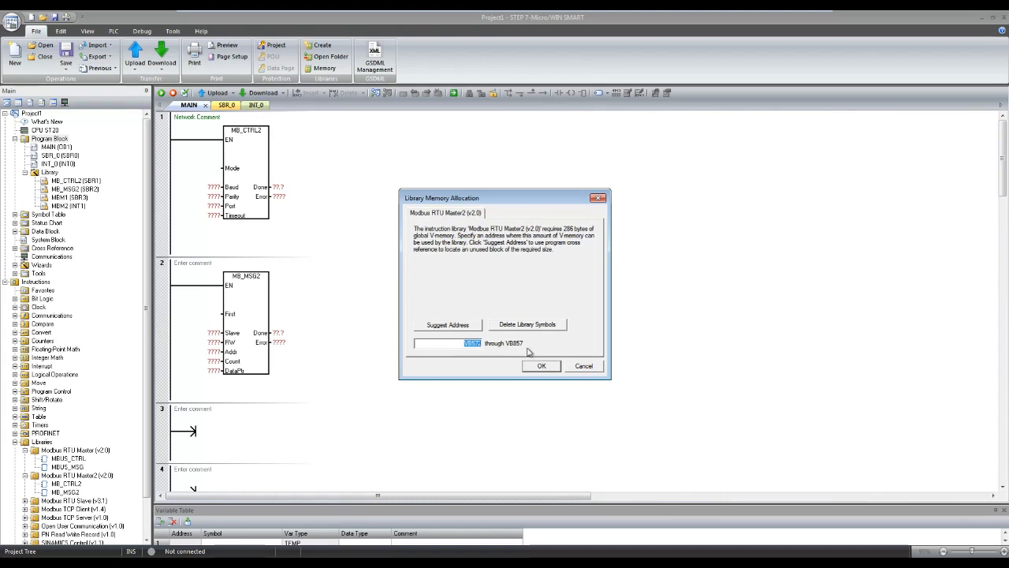
{"action": "left_click", "coordinate": [541, 366]}
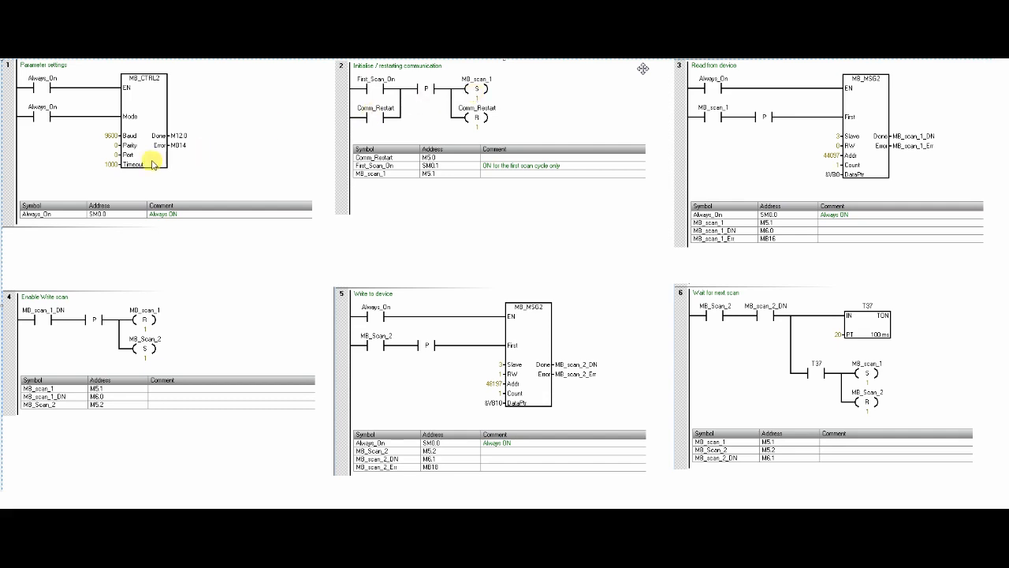
{"action": "mouse_move", "coordinate": [98, 140]}
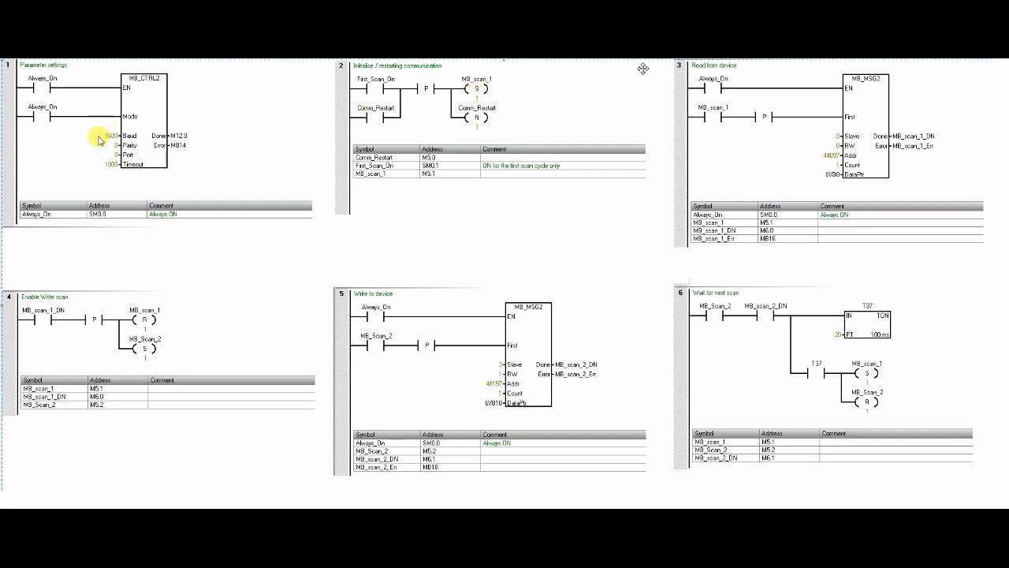
{"action": "mouse_move", "coordinate": [107, 168]}
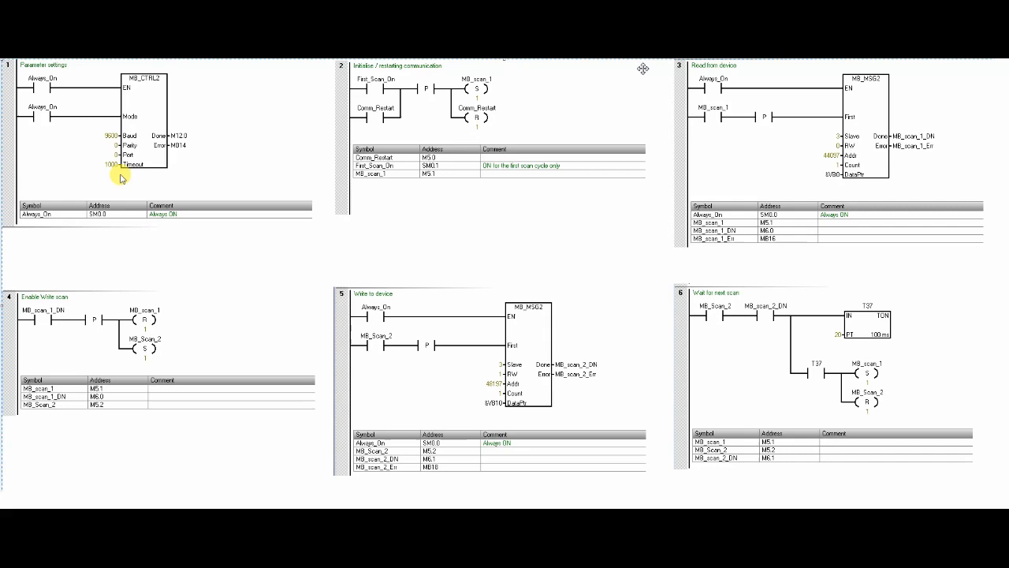
- Show the completed example program and the MB_CTRL2 parameters in network 1
{"action": "left_click", "coordinate": [477, 86]}
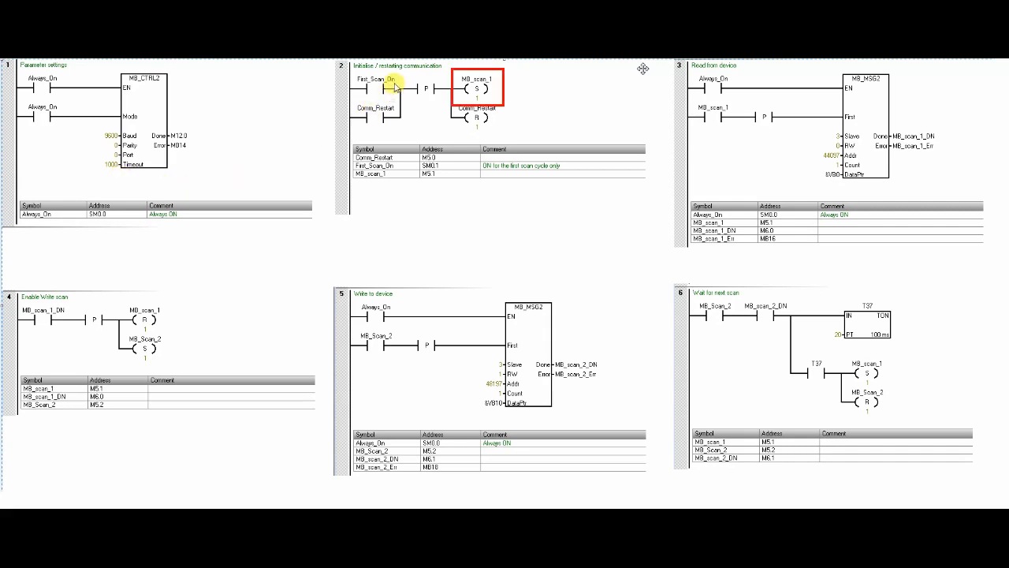
{"action": "mouse_move", "coordinate": [410, 79]}
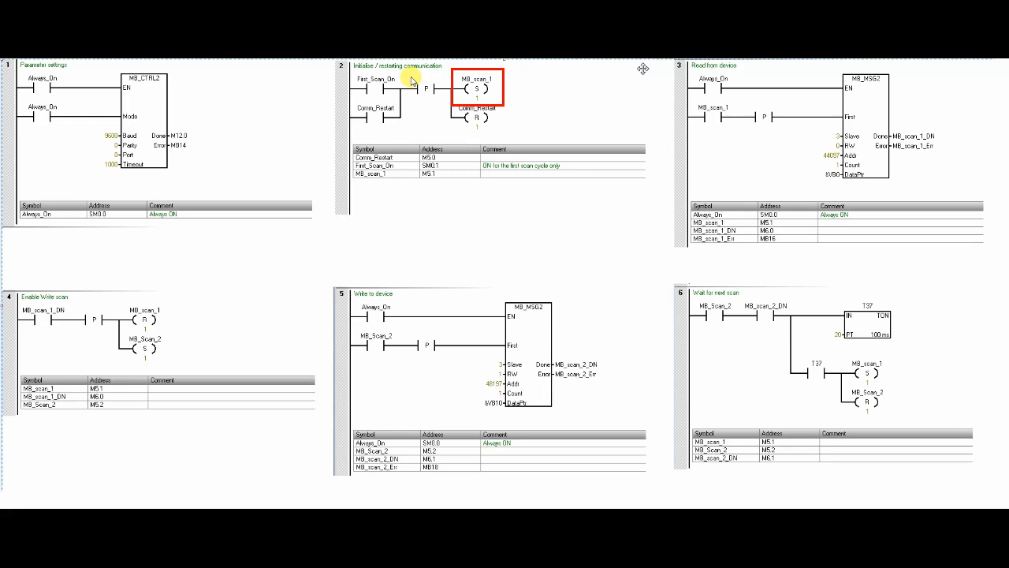
{"action": "left_click", "coordinate": [375, 85]}
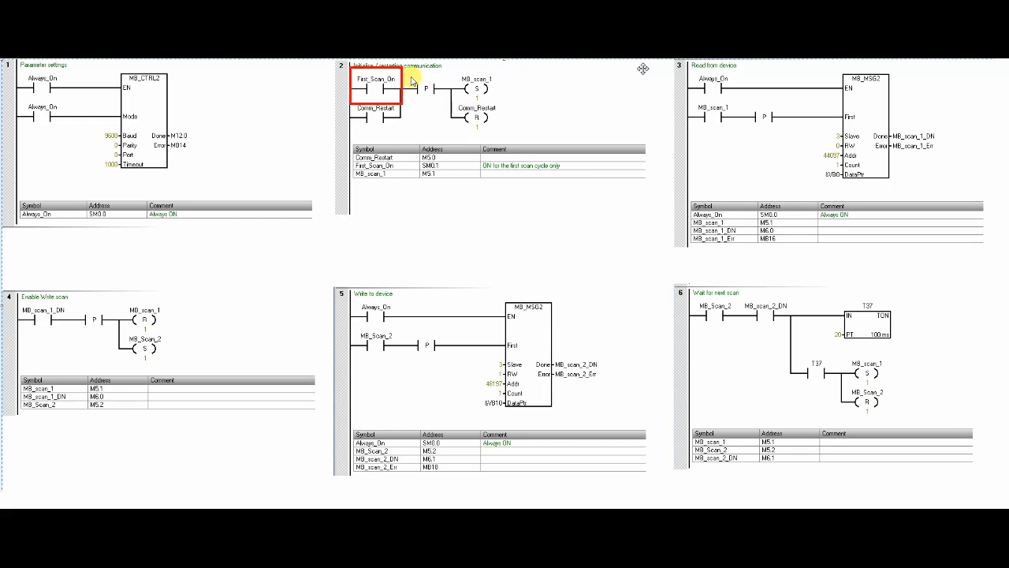
{"action": "left_click", "coordinate": [375, 111]}
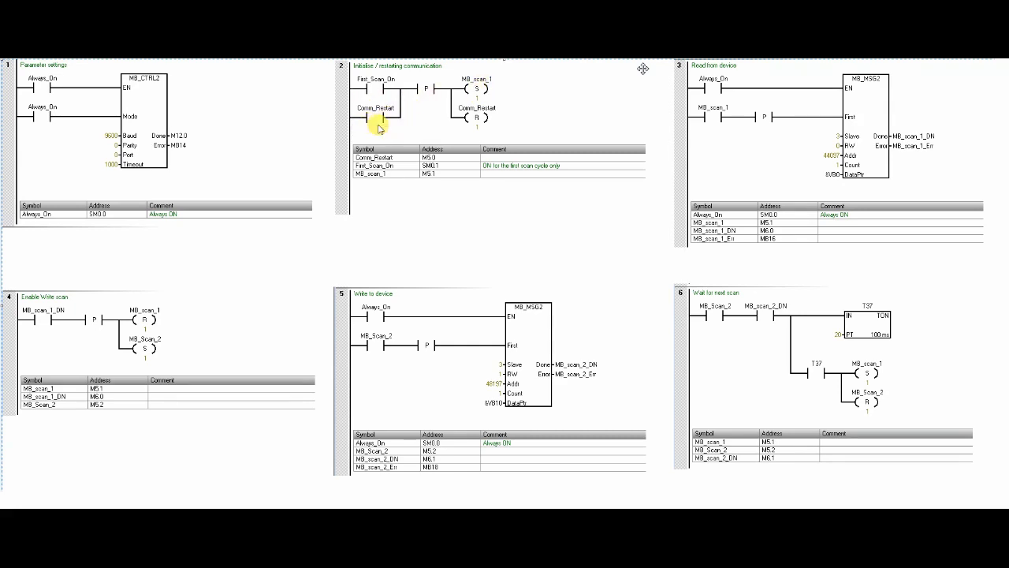
{"action": "left_click", "coordinate": [476, 82]}
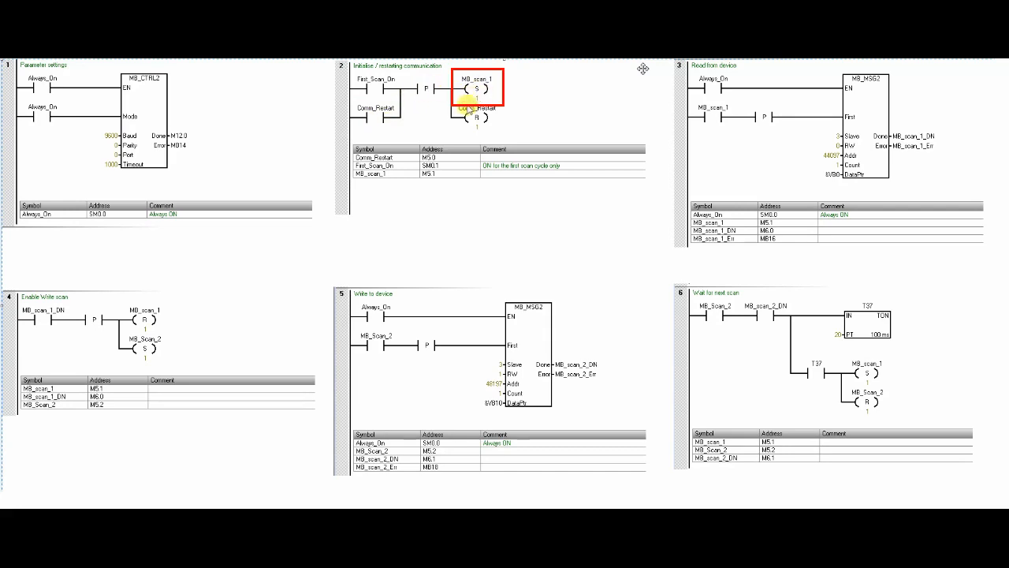
{"action": "left_click", "coordinate": [716, 117]}
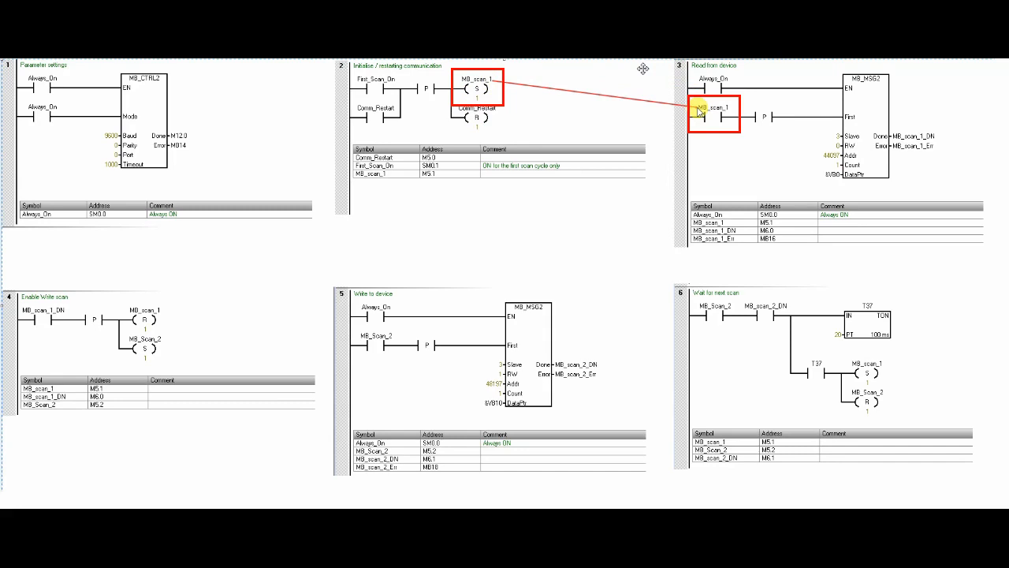
{"action": "mouse_move", "coordinate": [832, 142]}
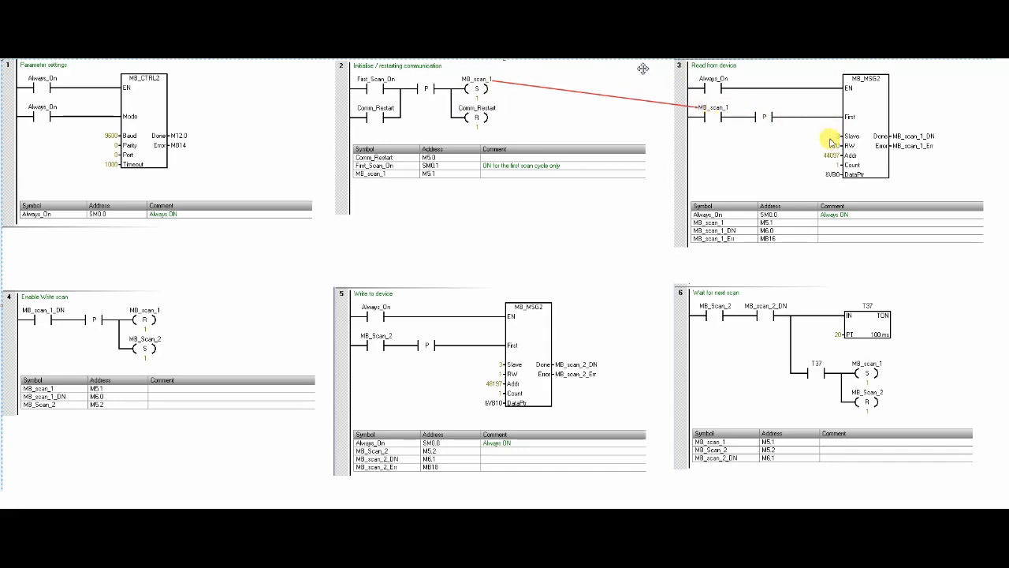
{"action": "mouse_move", "coordinate": [854, 148]}
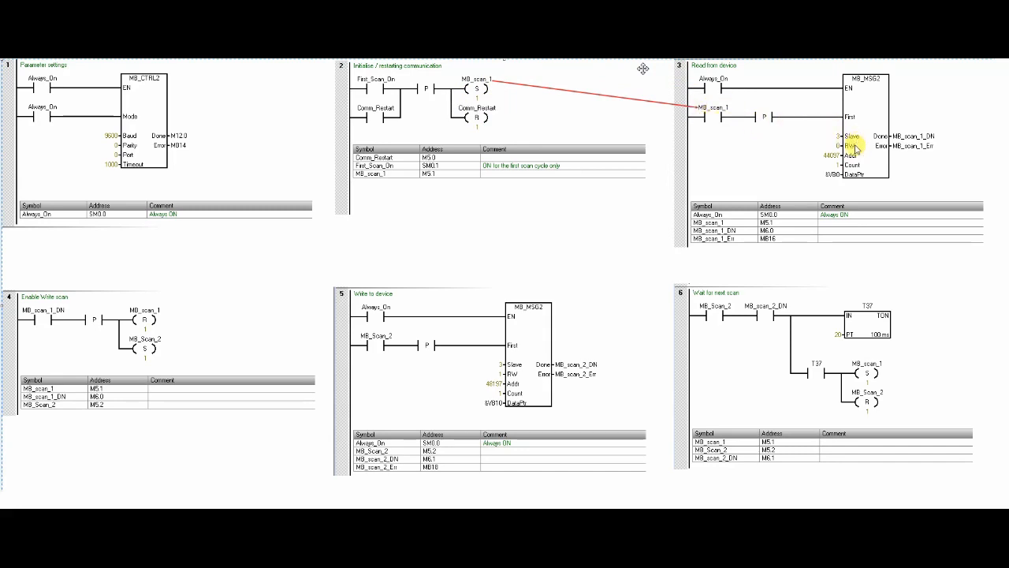
{"action": "mouse_move", "coordinate": [855, 168]}
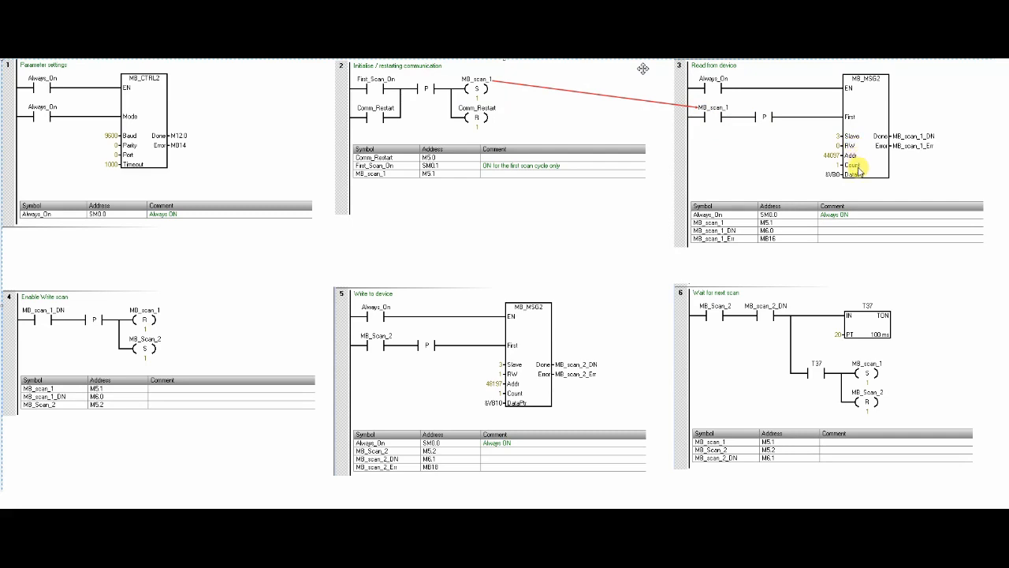
{"action": "left_click", "coordinate": [855, 167]}
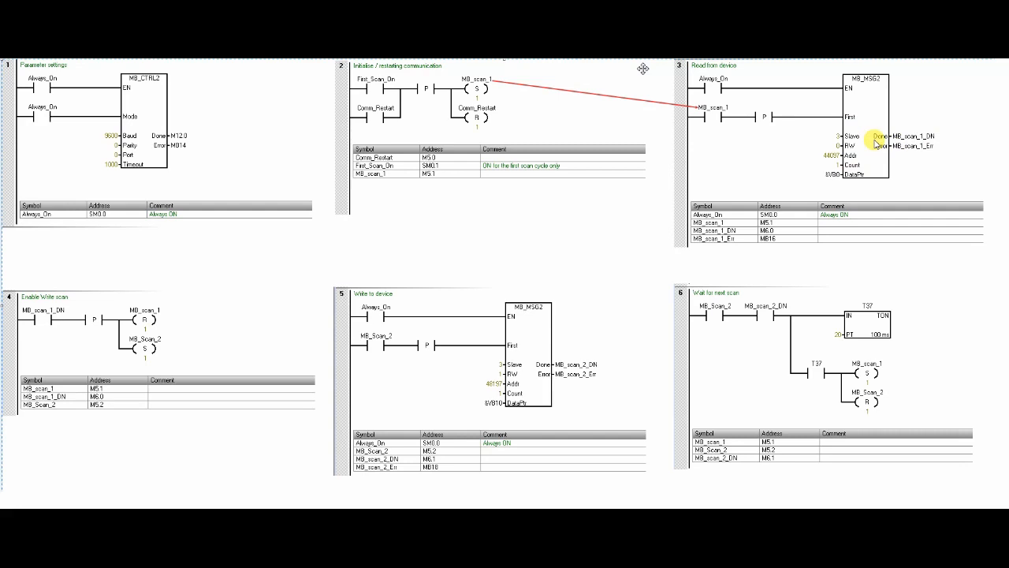
{"action": "left_click", "coordinate": [905, 136]}
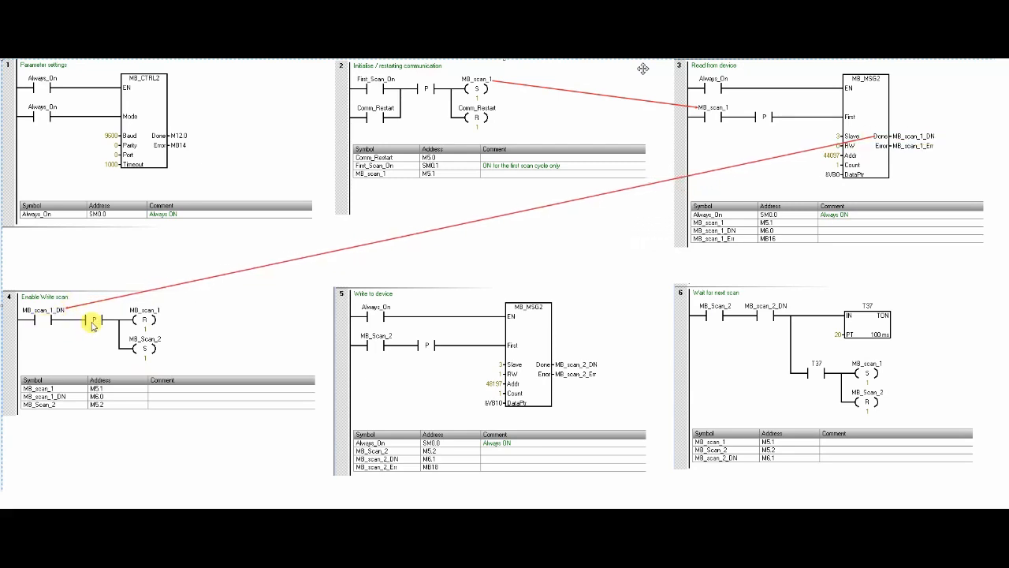
{"action": "mouse_move", "coordinate": [180, 306]}
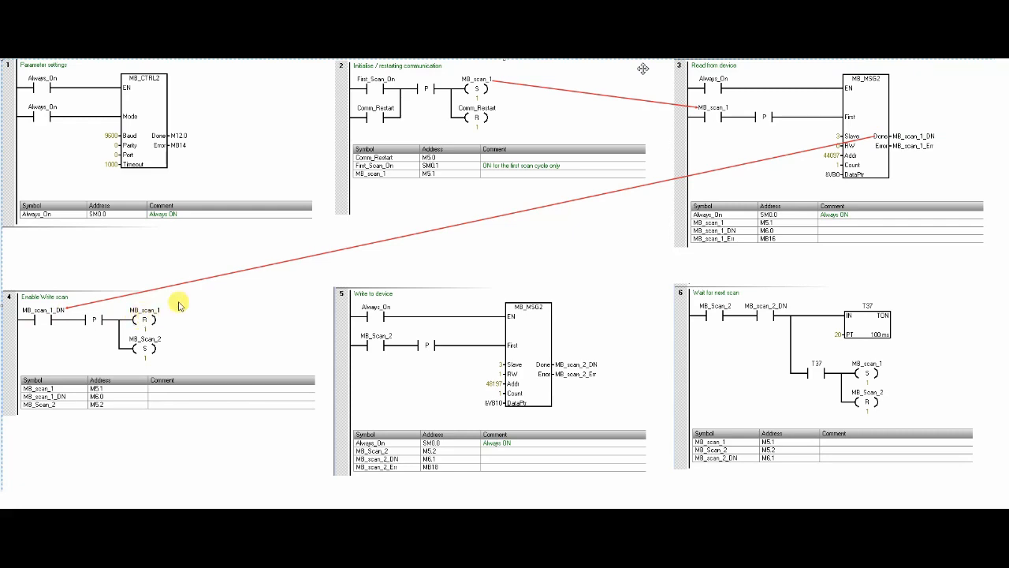
{"action": "mouse_move", "coordinate": [709, 125]}
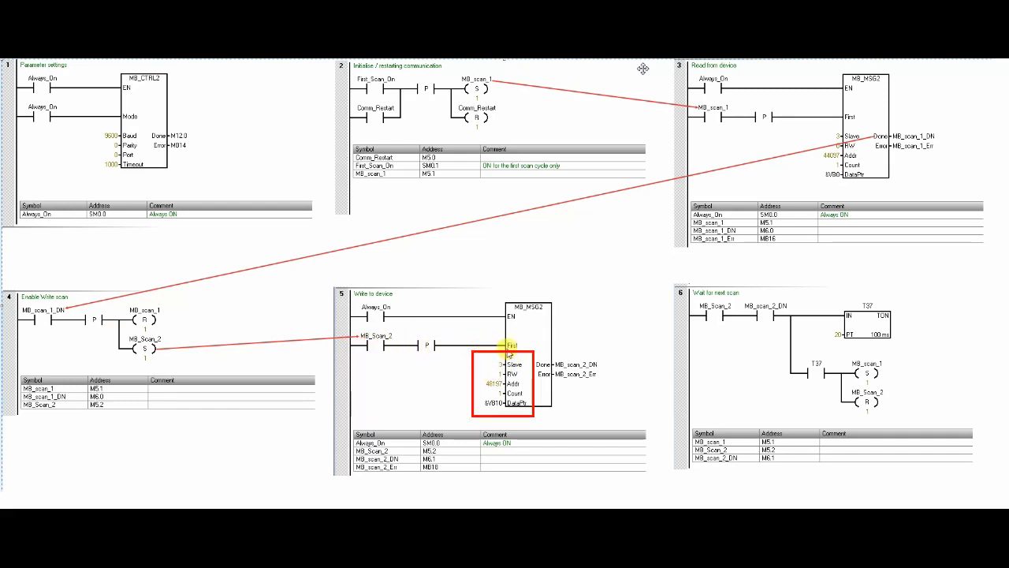
{"action": "mouse_move", "coordinate": [517, 373]}
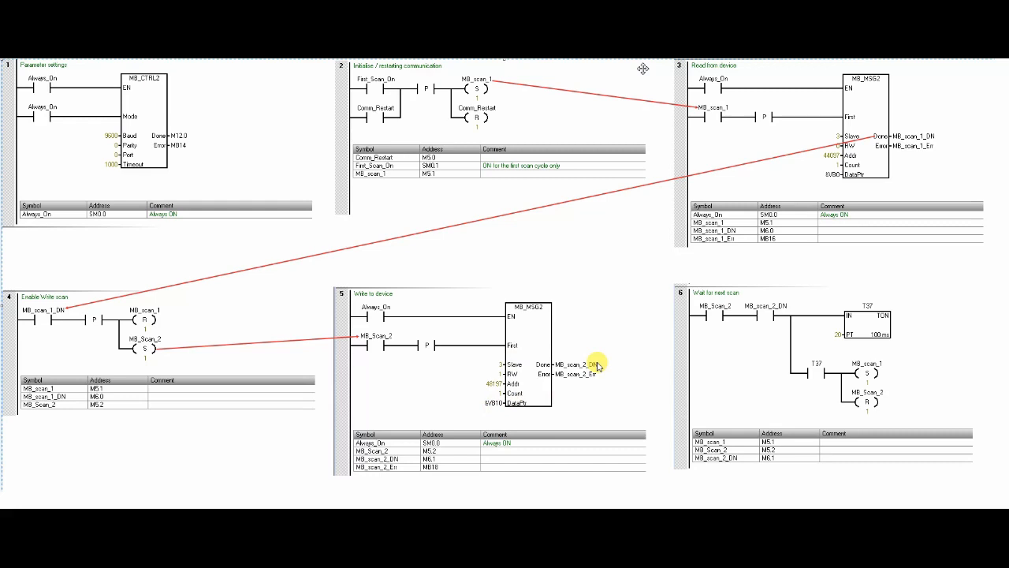
{"action": "left_click", "coordinate": [568, 364]}
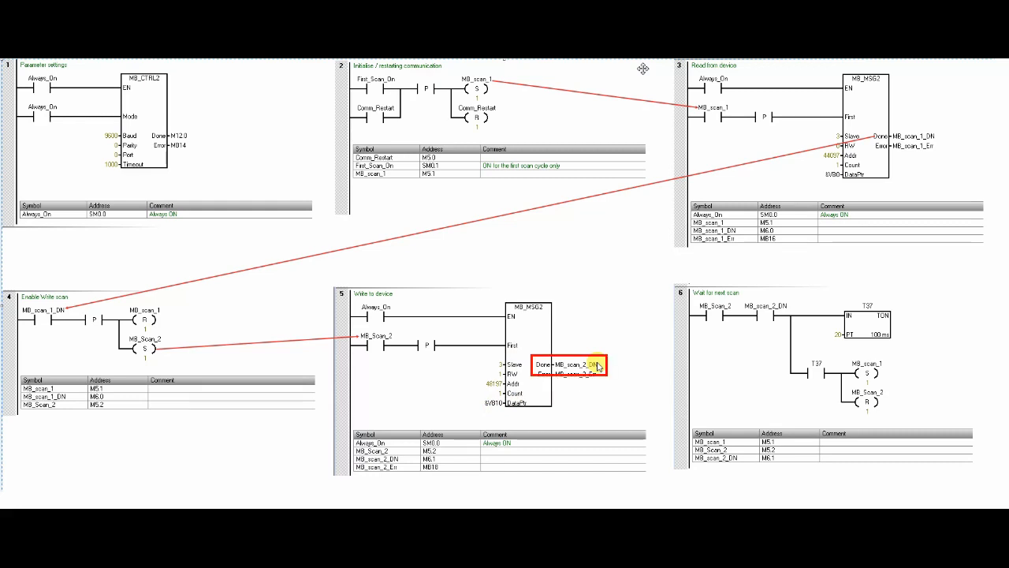
{"action": "mouse_move", "coordinate": [680, 341]}
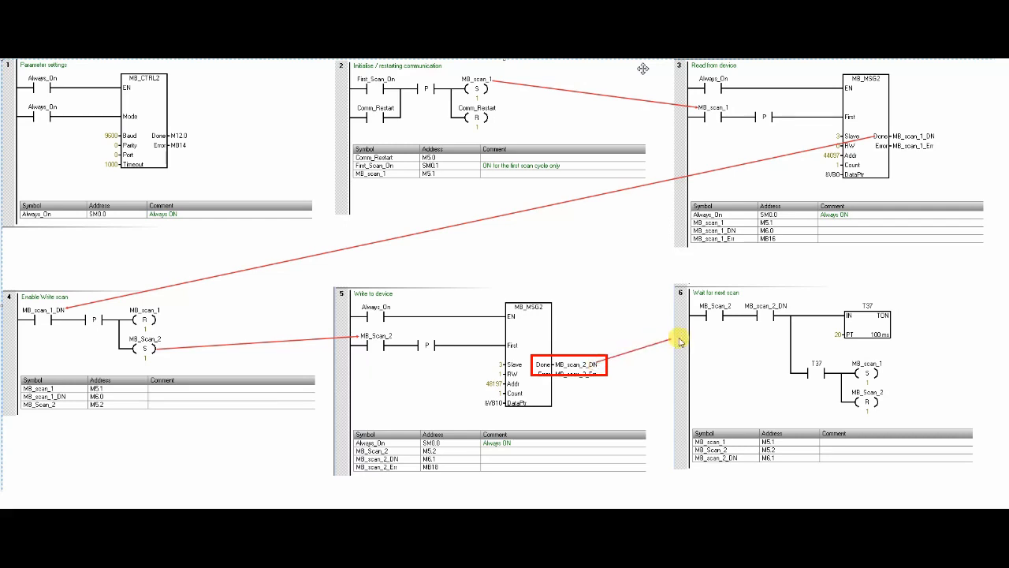
{"action": "mouse_move", "coordinate": [751, 323]}
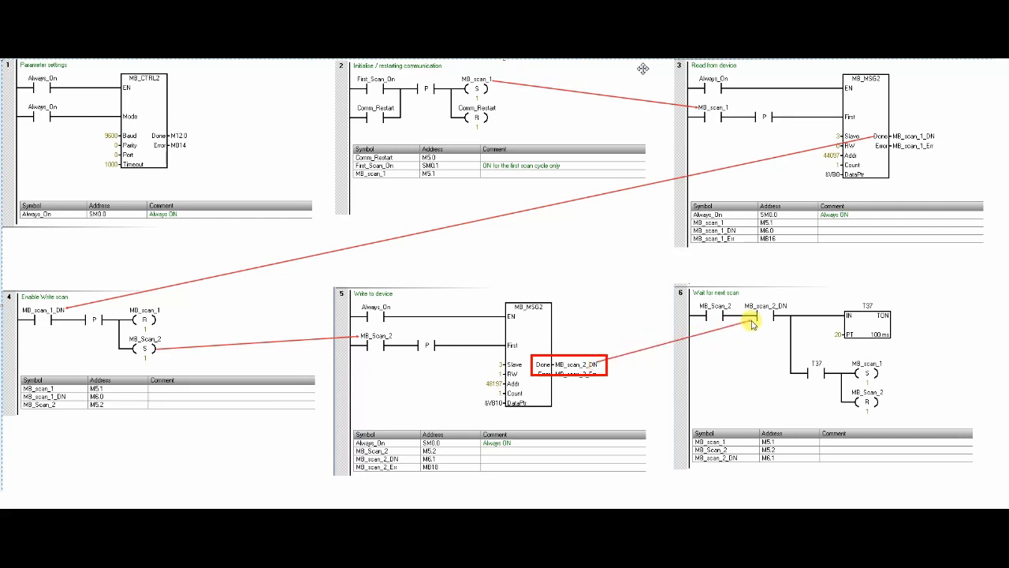
{"action": "left_click", "coordinate": [868, 323]}
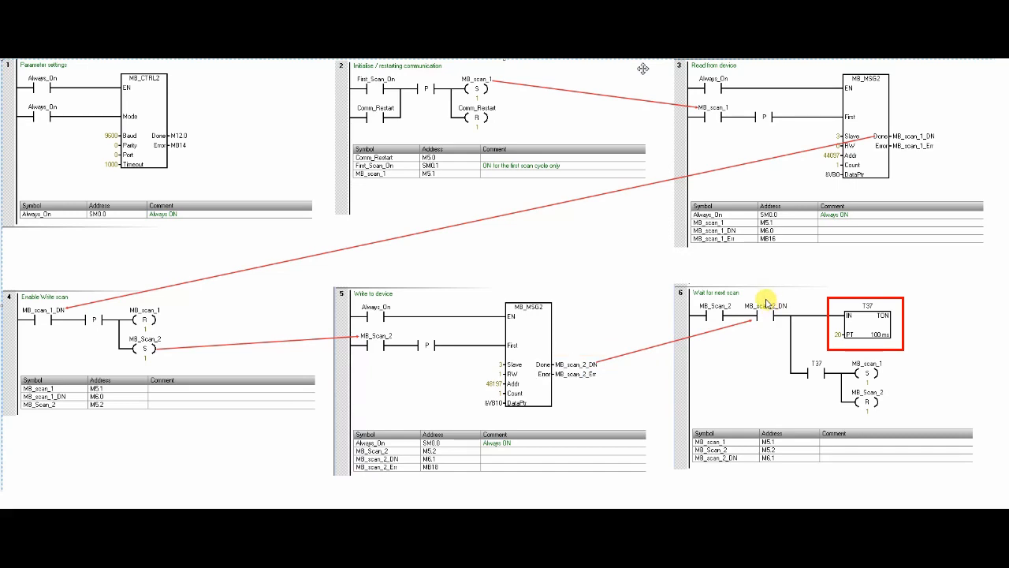
{"action": "mouse_move", "coordinate": [839, 337]}
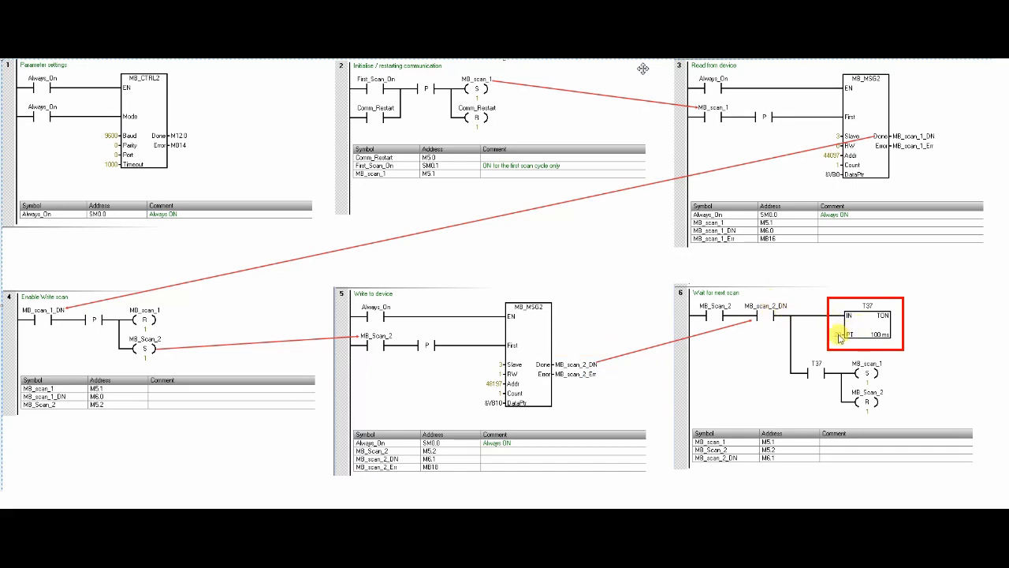
{"action": "mouse_move", "coordinate": [833, 371]}
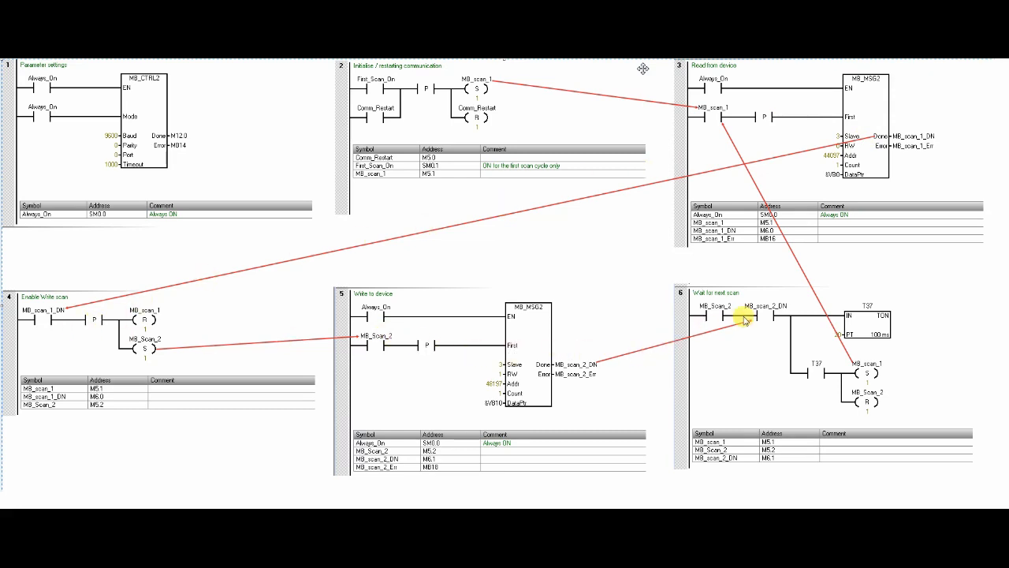
{"action": "mouse_move", "coordinate": [754, 218]}
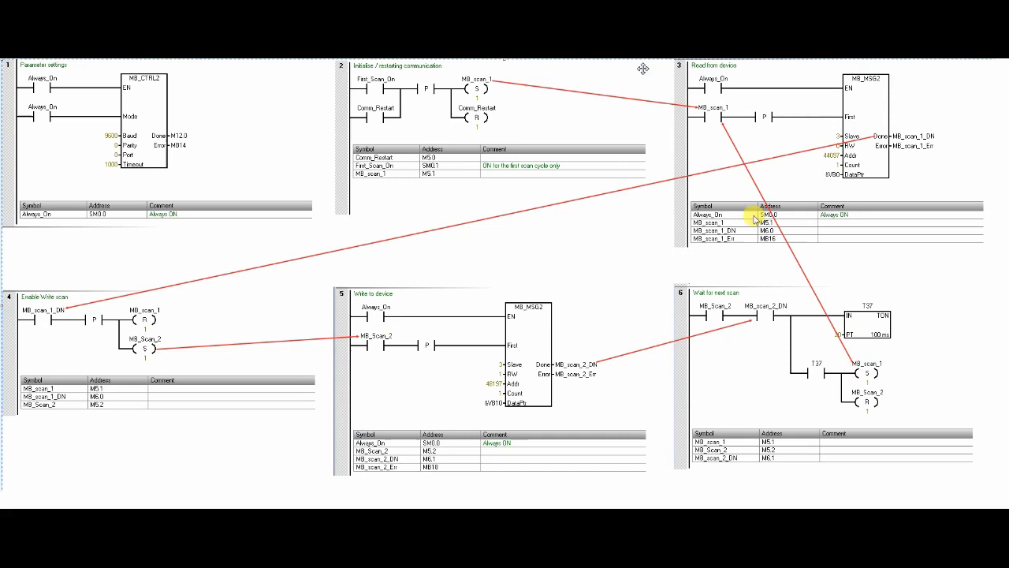
{"action": "mouse_move", "coordinate": [741, 123]}
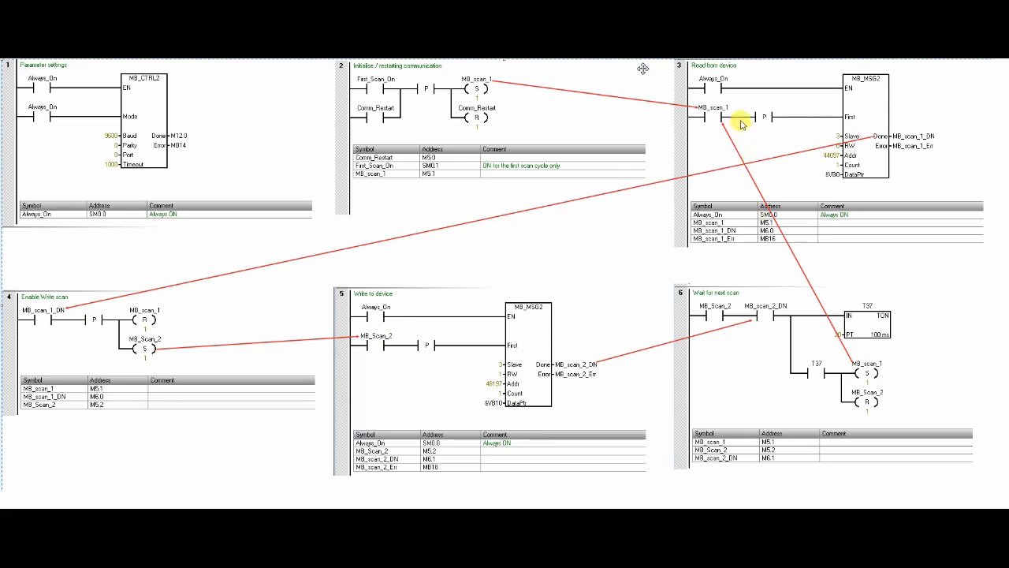
{"action": "mouse_move", "coordinate": [741, 123]}
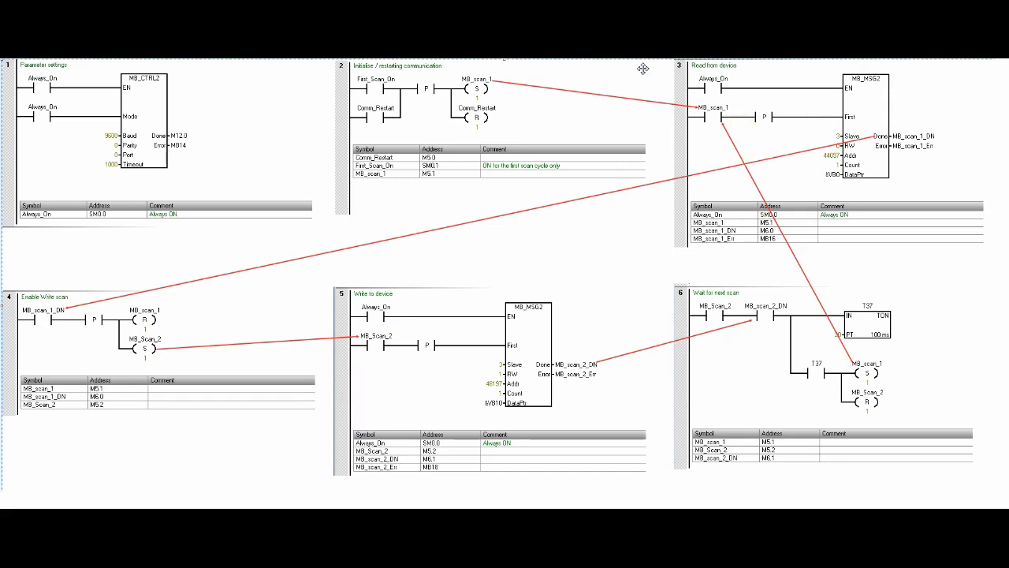
- Switch to the project window with MAIN and the Status Chart, then start Program Status monitoring
{"action": "left_click", "coordinate": [851, 366]}
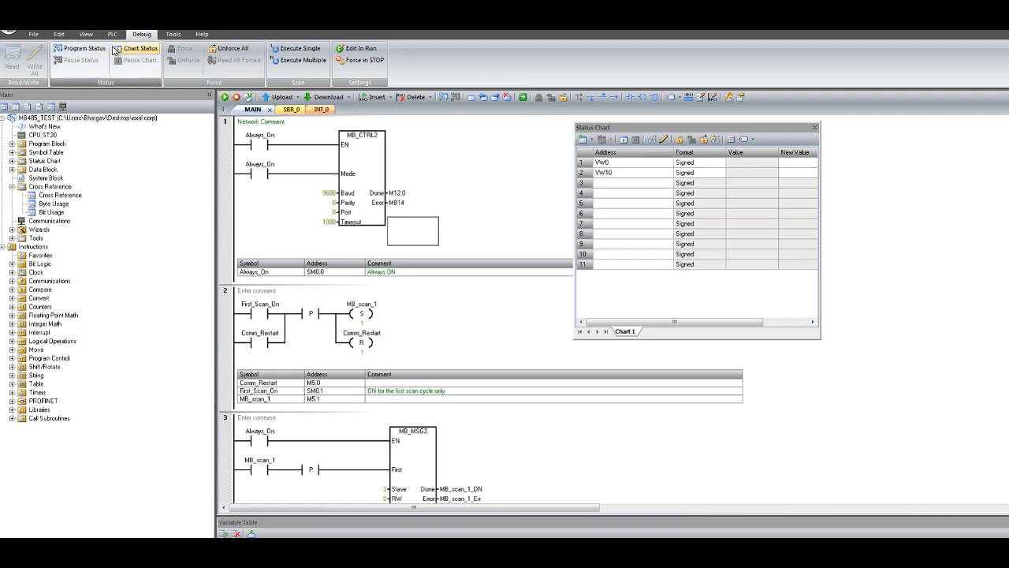
{"action": "left_click", "coordinate": [79, 48]}
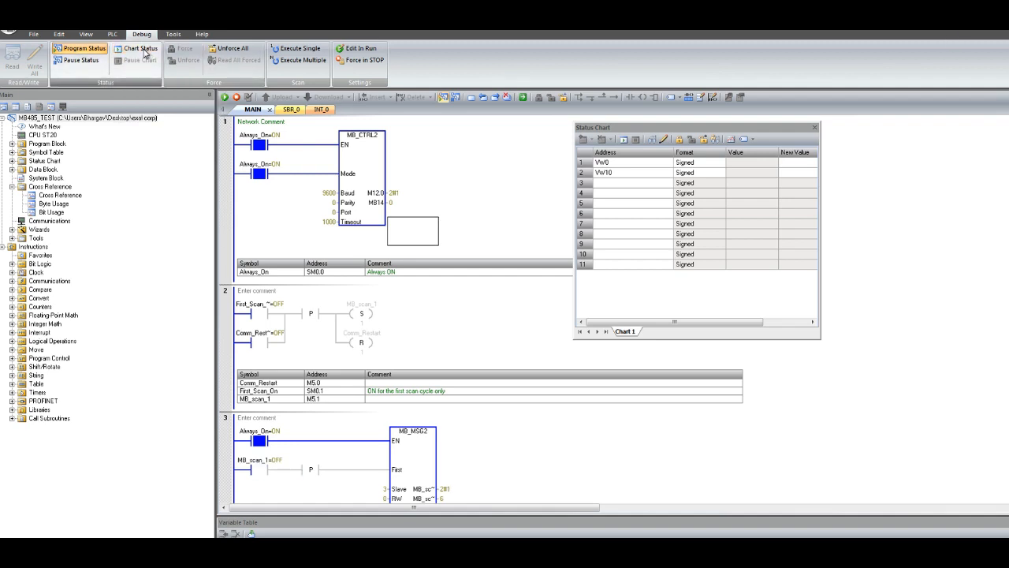
- Turn on Chart Status so VW0 and VW10 show live values
{"action": "left_click", "coordinate": [139, 47]}
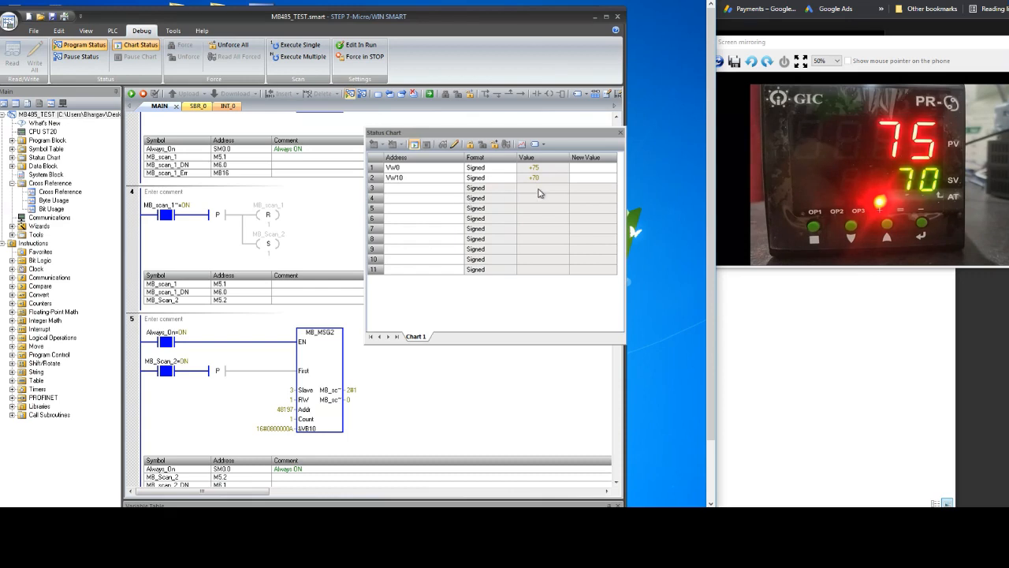
- Write 75 to VW10 from the Status Chart, then begin entering 78 as the next value
{"action": "left_click", "coordinate": [593, 176]}
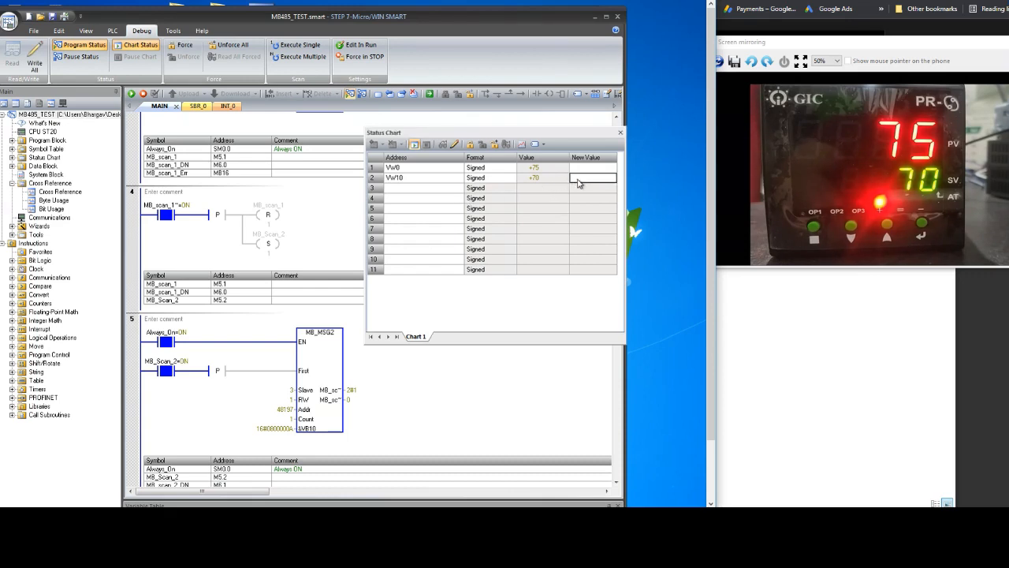
{"action": "type", "text": "75"}
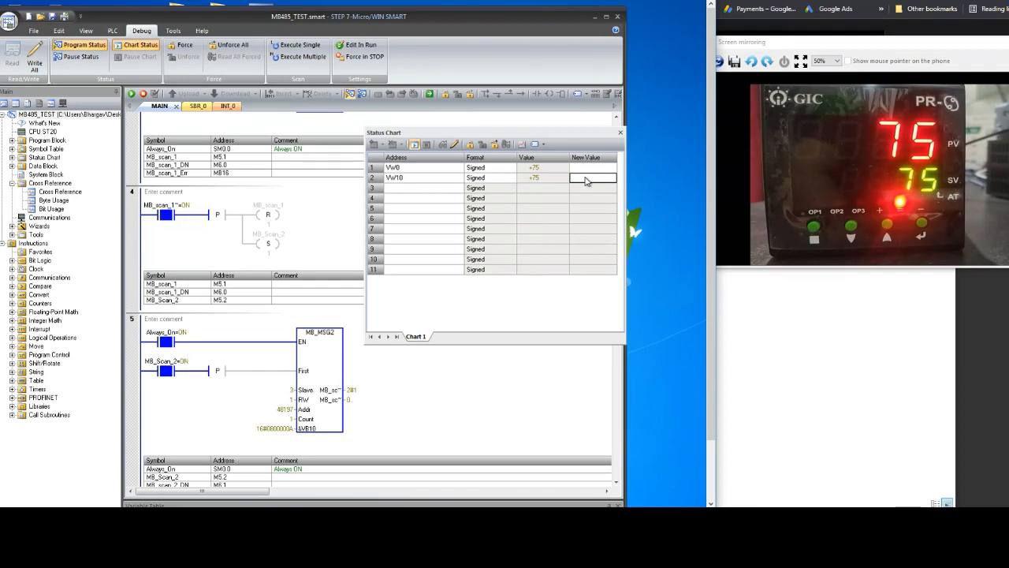
{"action": "type", "text": "7"}
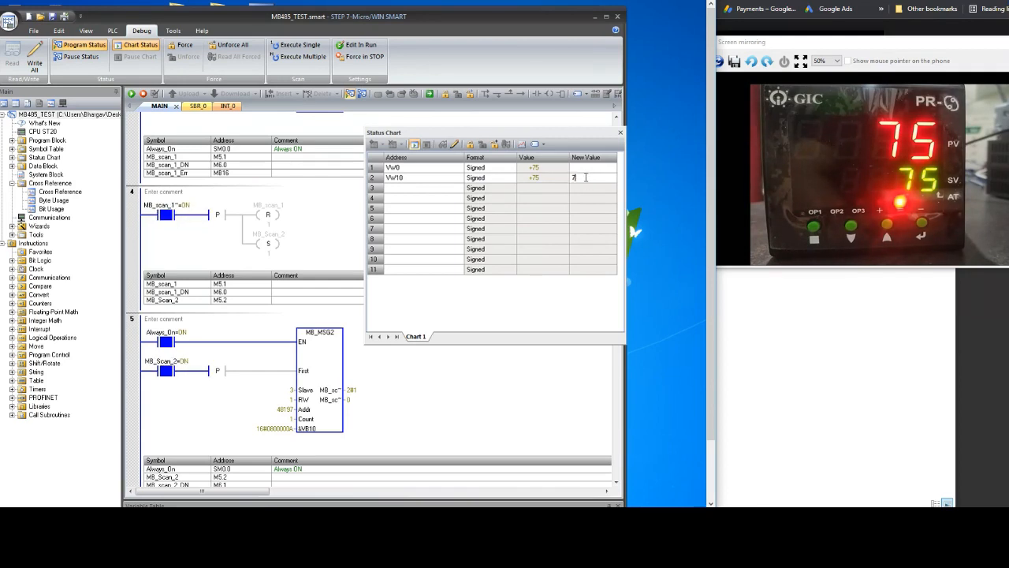
{"action": "type", "text": "78"}
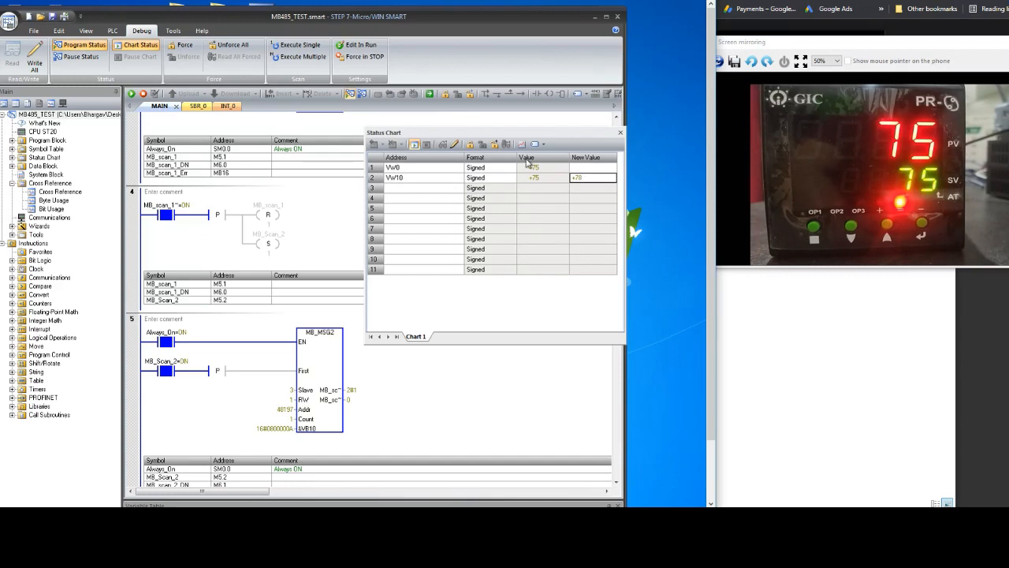